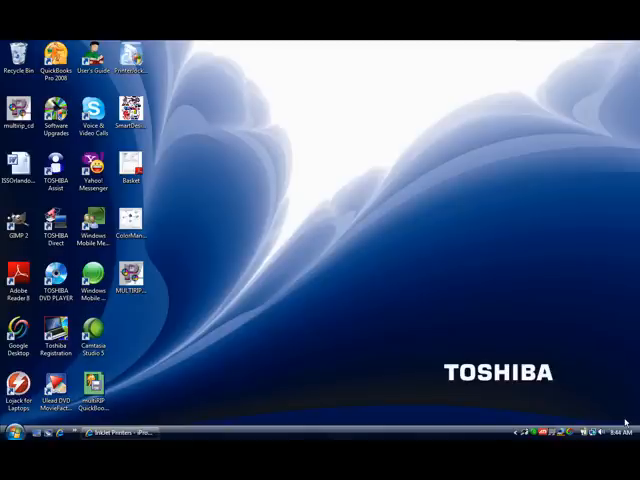
{"action": "mouse_move", "coordinate": [508, 394]}
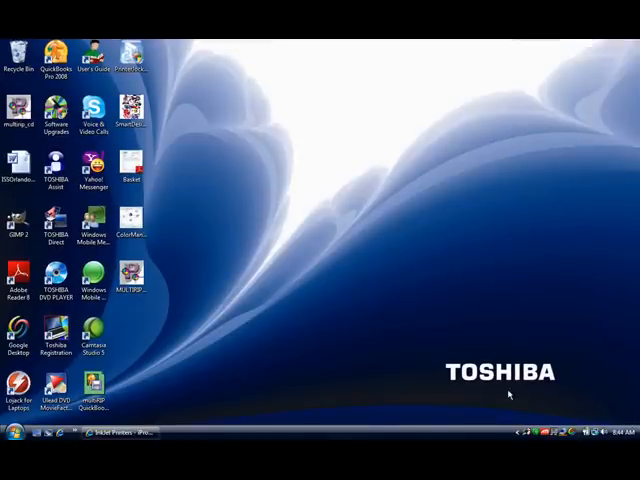
Launch MultiRIP GP-1800 from its folder in the installed programs list
{"action": "left_click", "coordinate": [12, 470]}
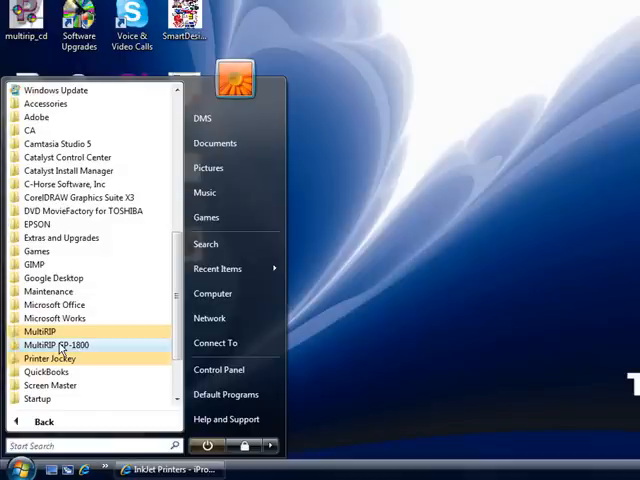
{"action": "left_click", "coordinate": [56, 344]}
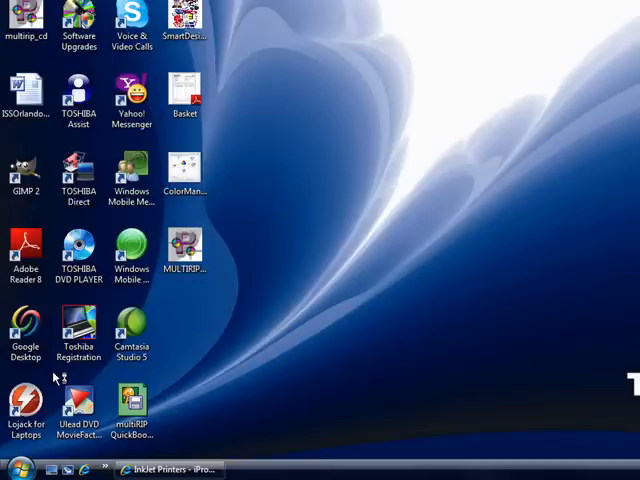
{"action": "double_click", "coordinate": [184, 252]}
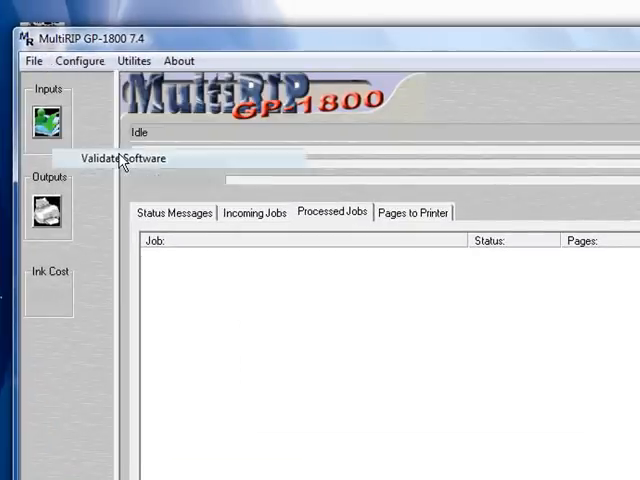
Start Validate Software to display the user code 664781
{"action": "left_click", "coordinate": [122, 158]}
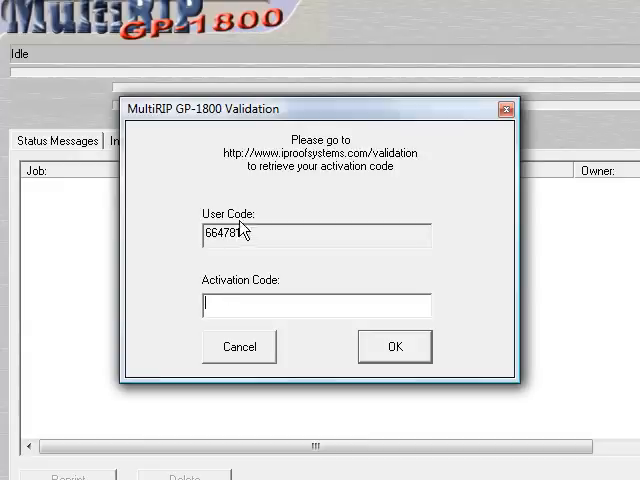
{"action": "mouse_move", "coordinate": [276, 162]}
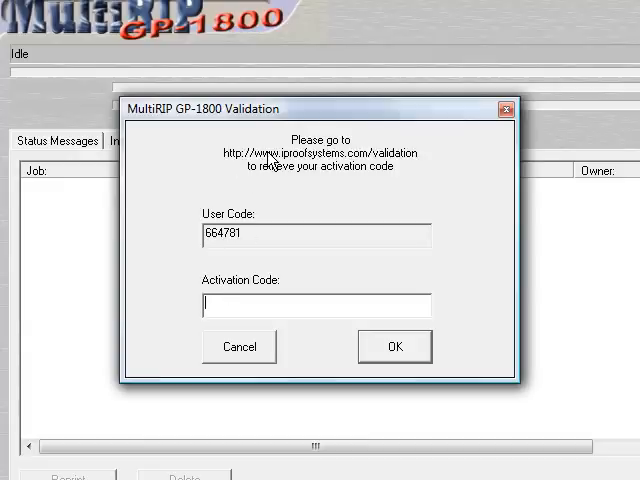
{"action": "mouse_move", "coordinate": [362, 164]}
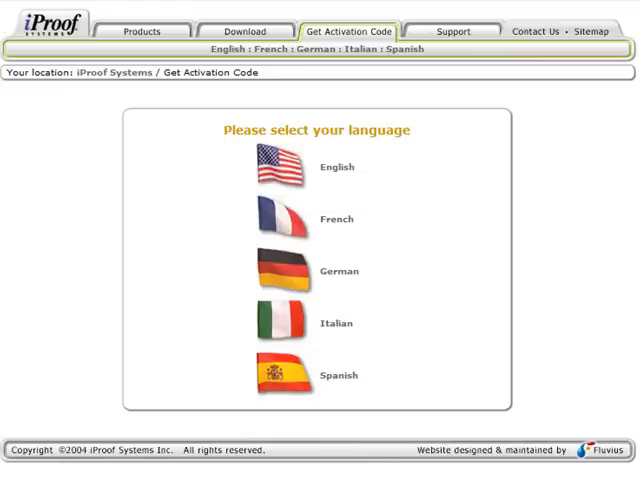
Choose English and fill the registration form, including the 16 Digit Product Code
{"action": "left_click", "coordinate": [280, 168]}
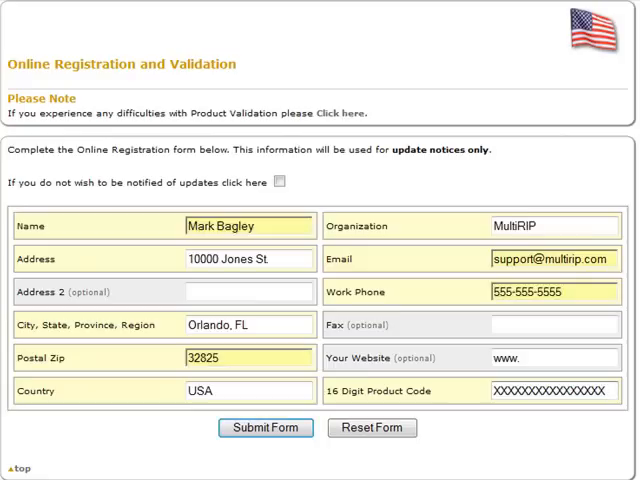
{"action": "mouse_move", "coordinate": [130, 196]}
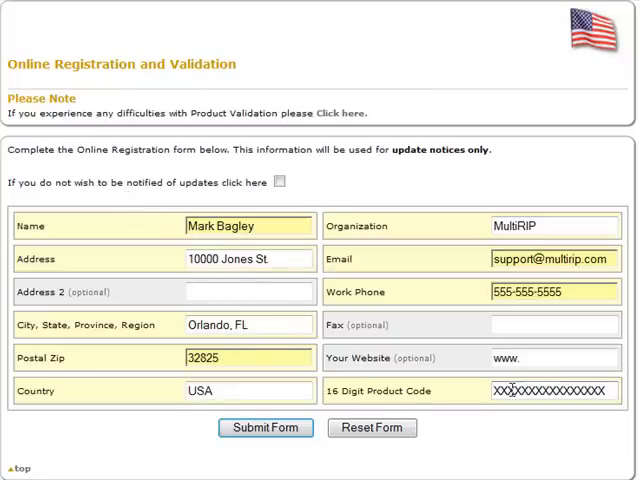
{"action": "left_click", "coordinate": [602, 390]}
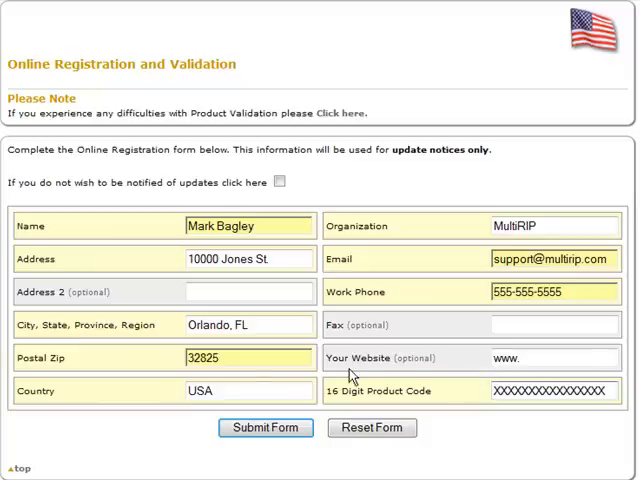
{"action": "left_click", "coordinate": [552, 260]}
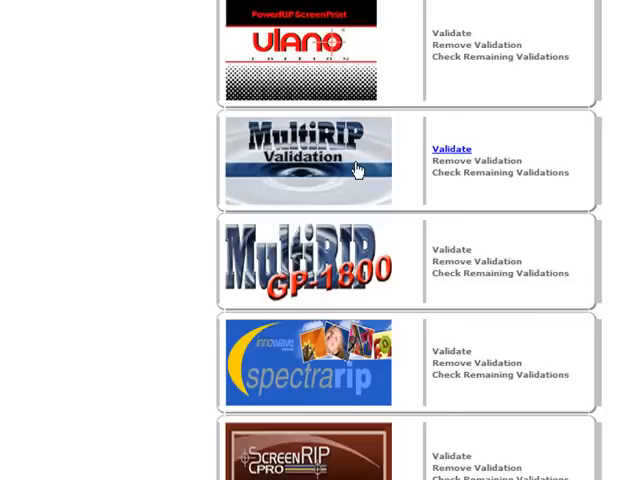
{"action": "mouse_move", "coordinate": [358, 172]}
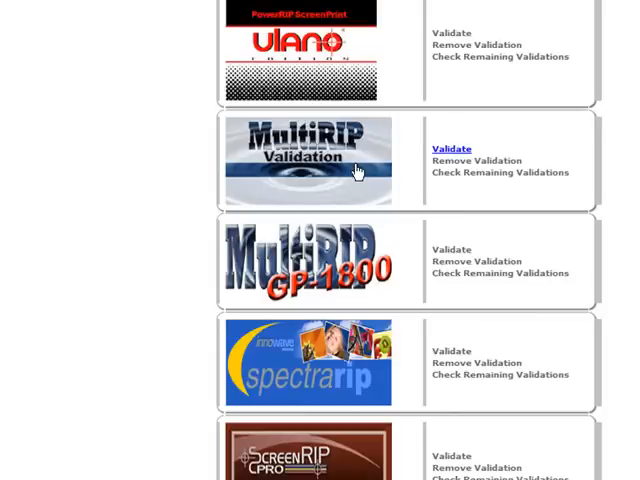
{"action": "mouse_move", "coordinate": [472, 246]}
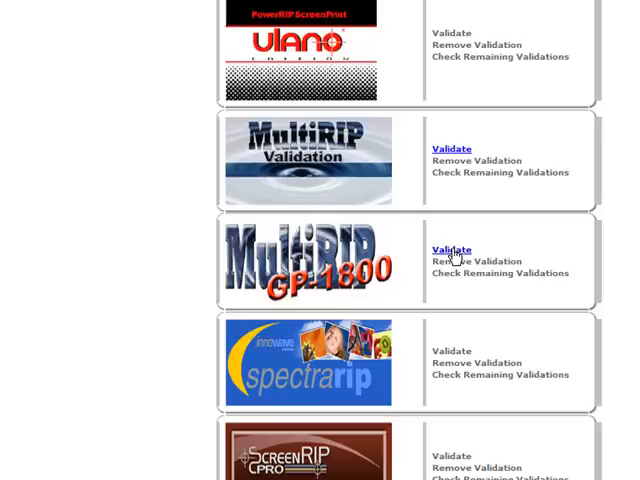
Choose Validate next to MultiRIP GP-1800 to reach its product and user code page
{"action": "left_click", "coordinate": [452, 250]}
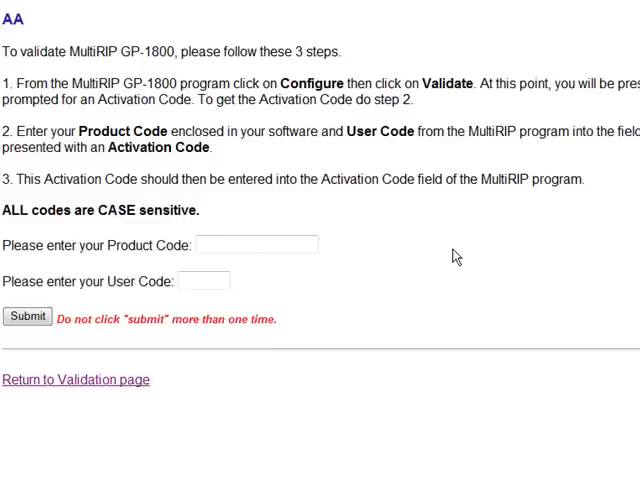
{"action": "left_click", "coordinate": [256, 244]}
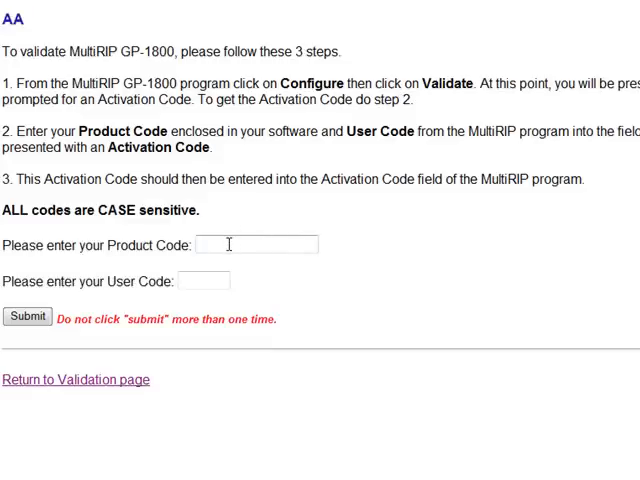